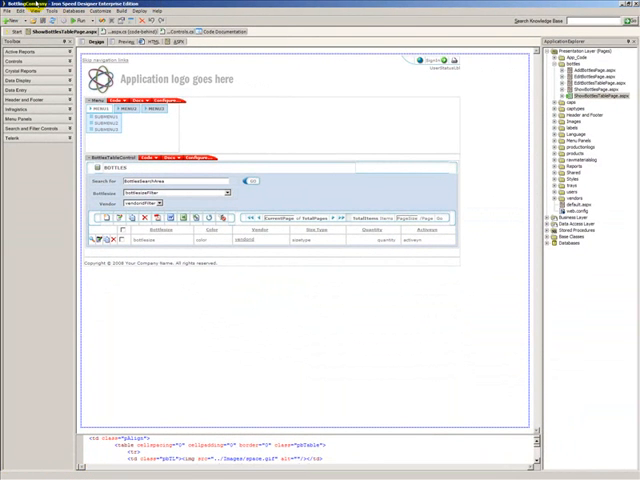
Launch the Application Wizard for the BottlingCompany application from the toolbar.
left_click(35, 10)
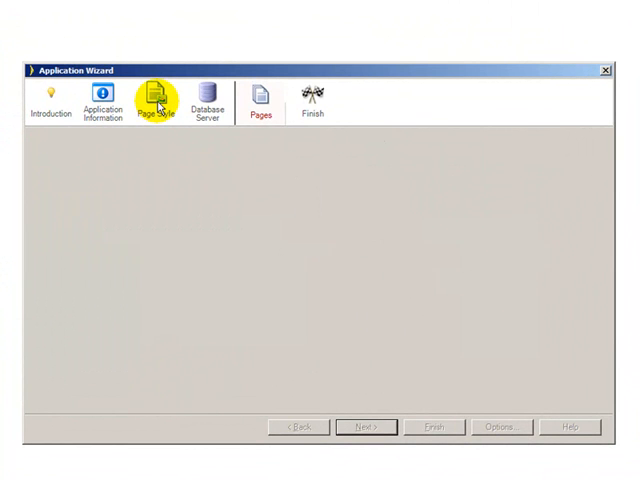
Browse the Page Style thumbnails in the wizard, keeping Blue Ridge selected.
left_click(157, 100)
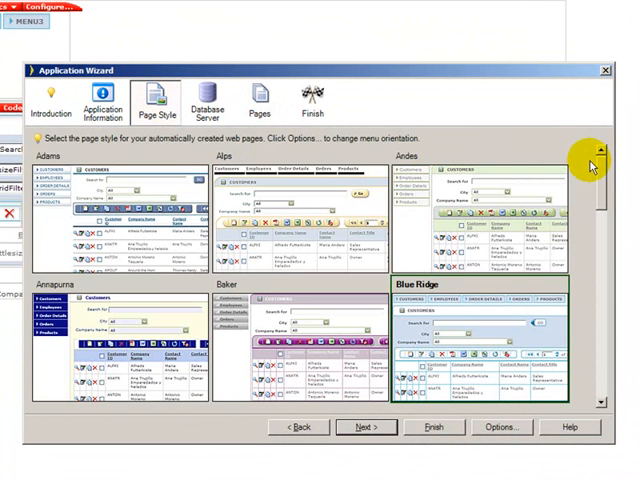
scroll("down", 3)
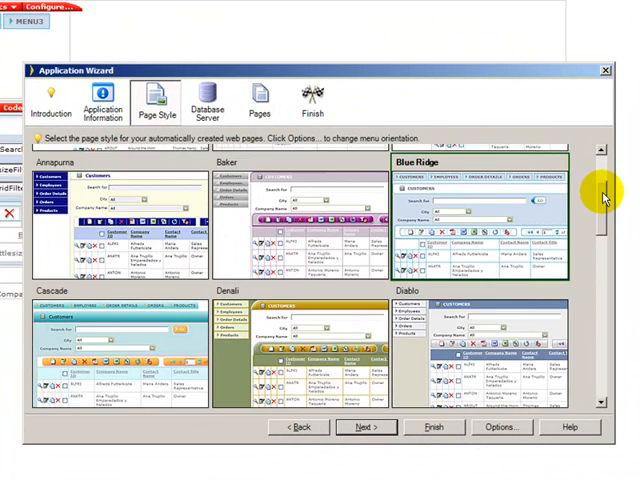
scroll("down", 3)
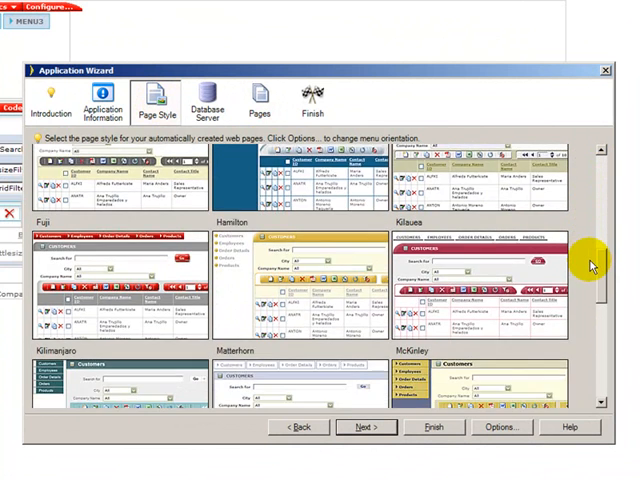
scroll("down", 3)
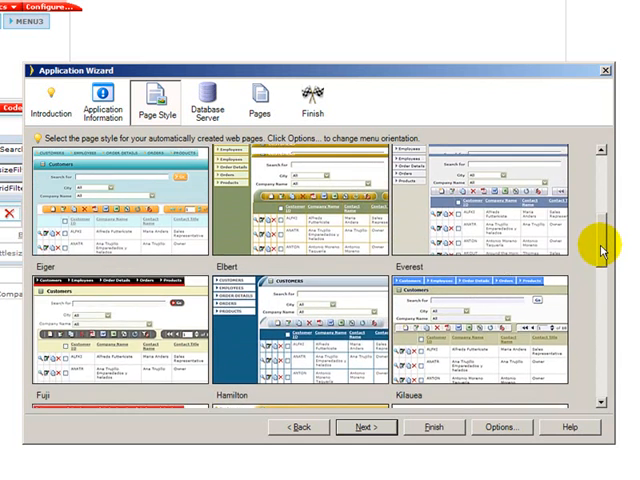
scroll("down", 3)
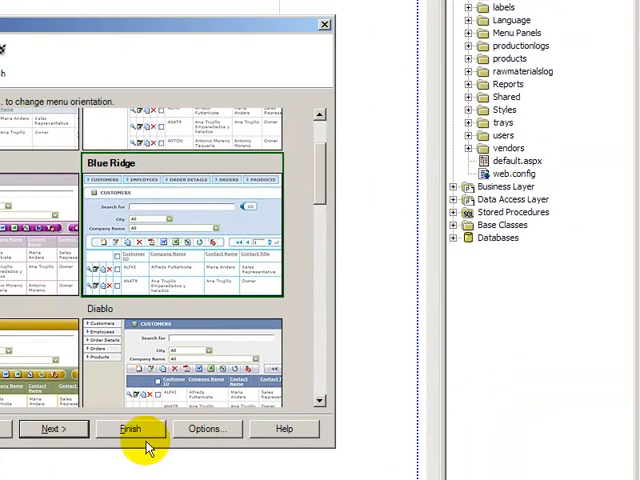
Finish the Application Wizard, returning to the ShowBottlesTablePage design with Blue Ridge kept.
left_click(131, 428)
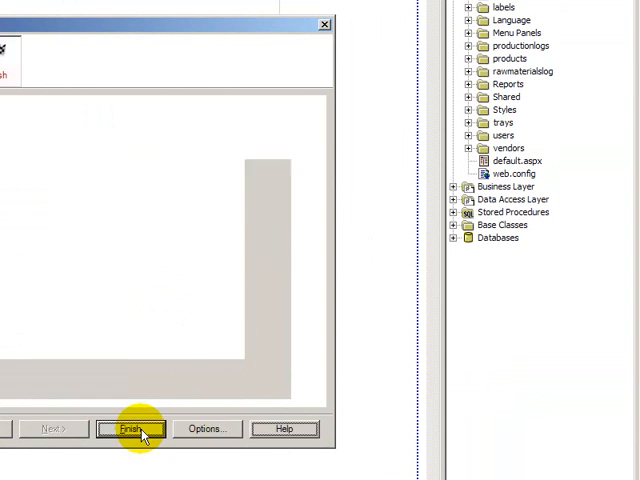
left_click(130, 428)
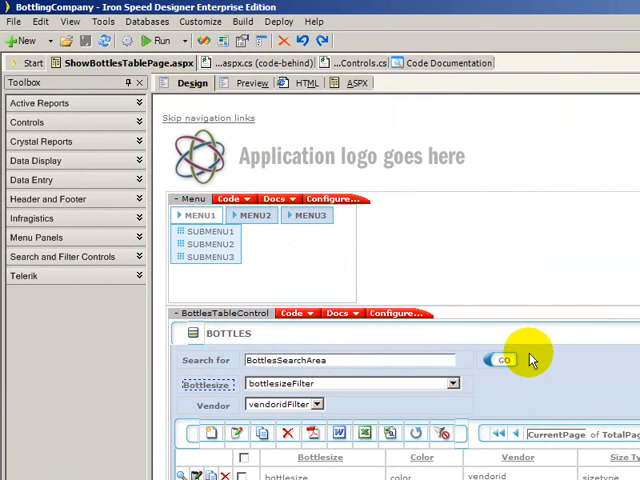
mouse_move(533, 389)
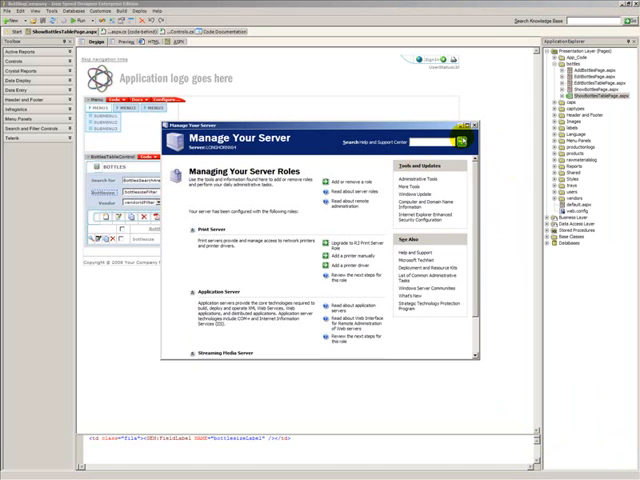
Close the Manage Your Server window.
left_click(467, 120)
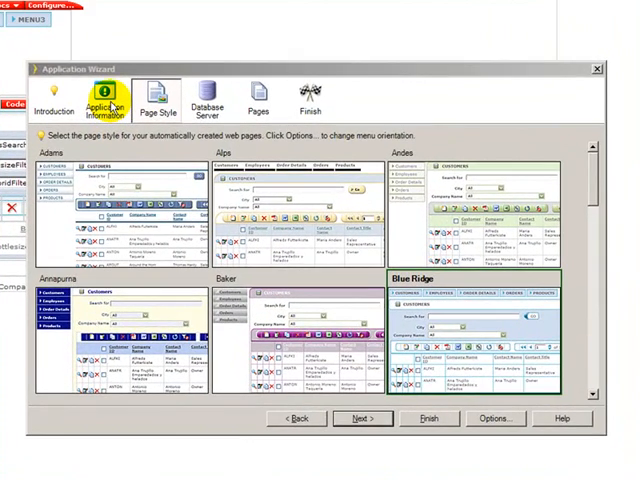
View the Application Information step: BottlingCompany, C#, .NET 2.0/3.0, English (United States).
left_click(101, 95)
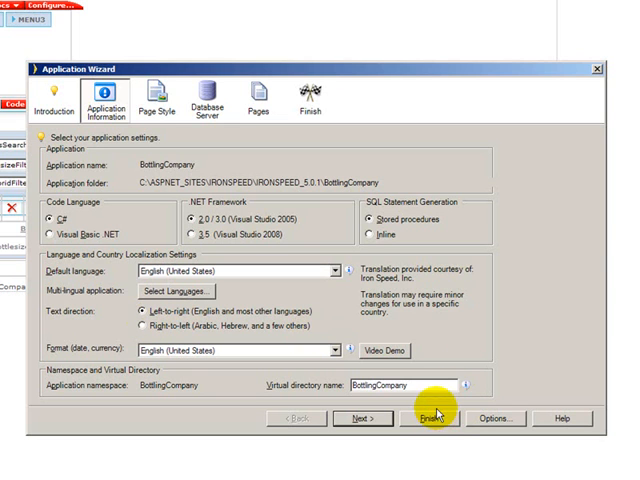
mouse_move(250, 313)
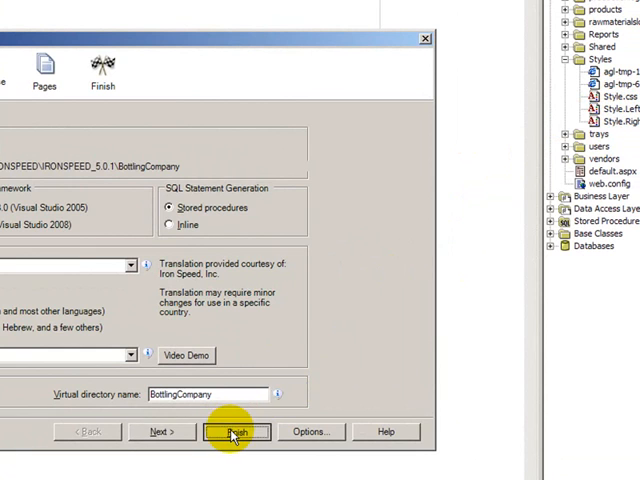
Finish the wizard, keeping the current application settings.
left_click(234, 431)
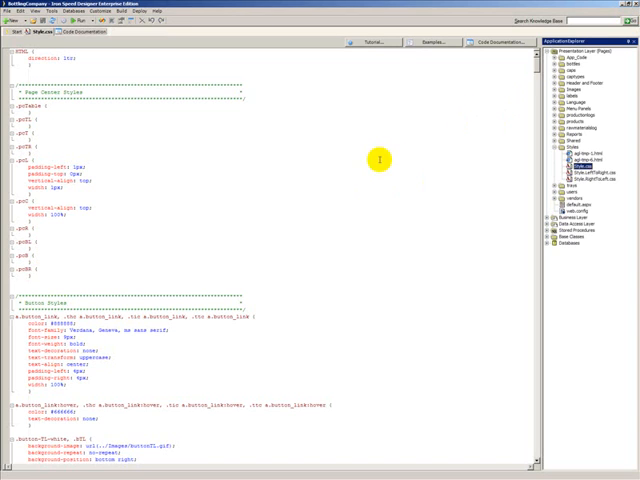
mouse_move(148, 170)
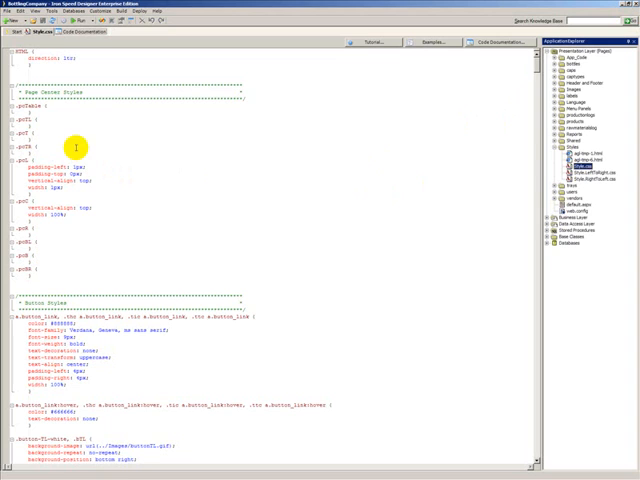
mouse_move(120, 178)
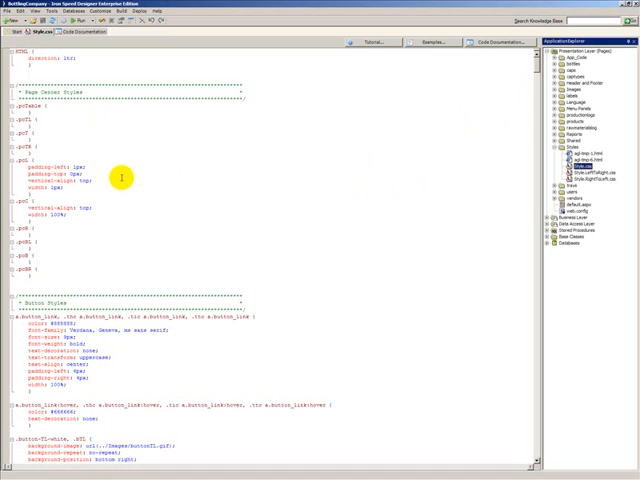
mouse_move(245, 177)
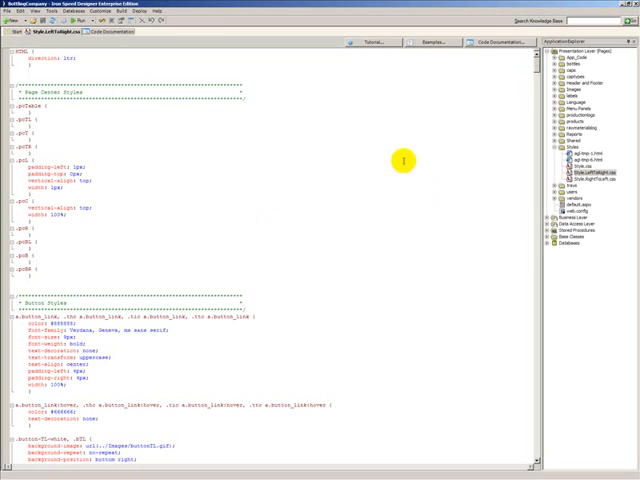
mouse_move(235, 140)
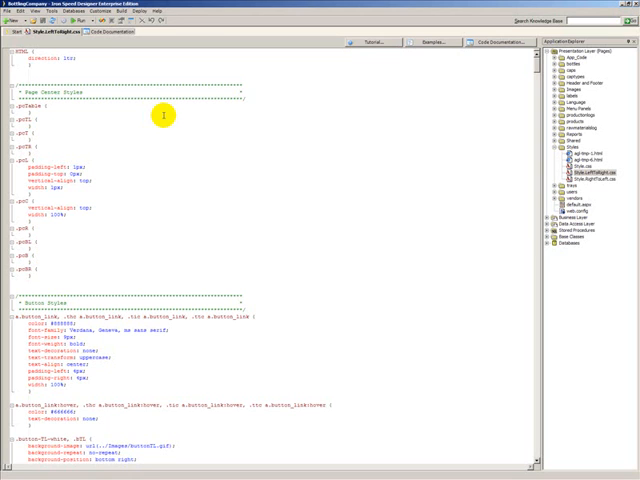
mouse_move(10, 117)
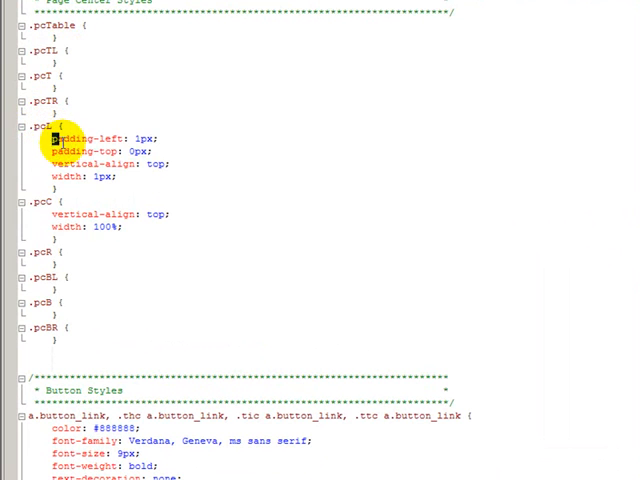
Select the start of the pcL padding property in the stylesheet.
left_click_drag(50, 138, 115, 177)
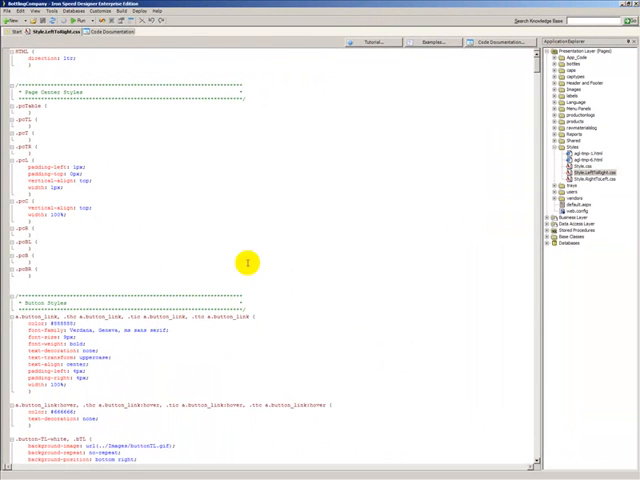
Scroll Style.LeftToRight.css past the button styles to the Multi-level Menu Styles section.
scroll("down", 3)
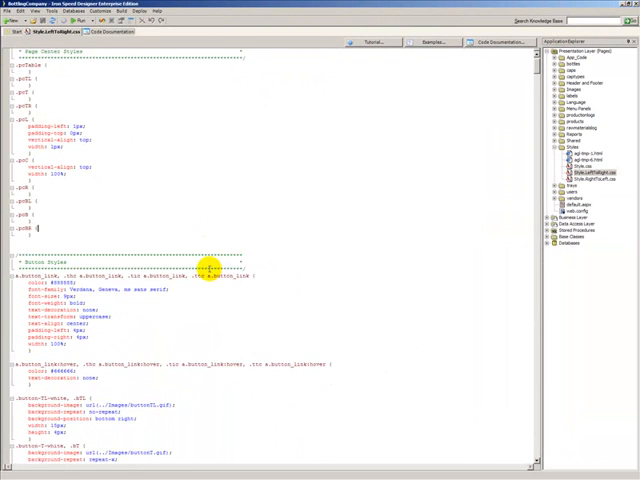
scroll("down", 3)
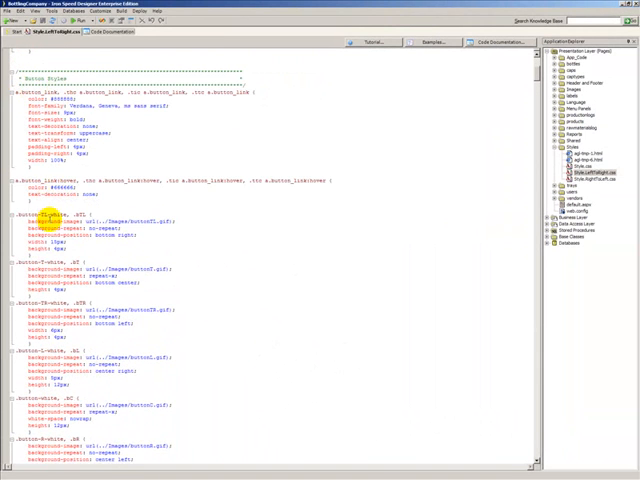
scroll("down", 3)
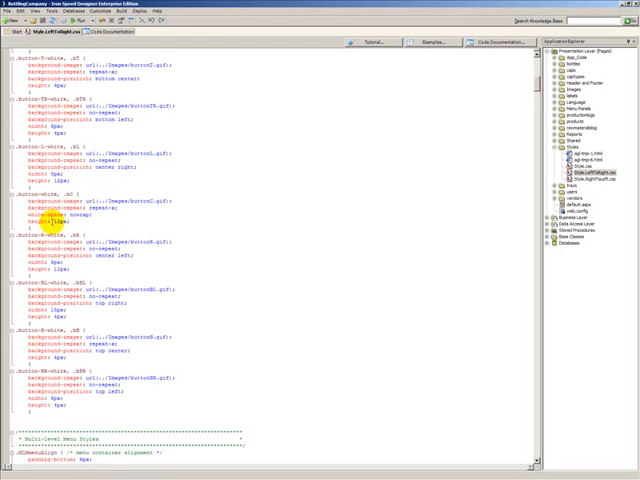
scroll("down", 3)
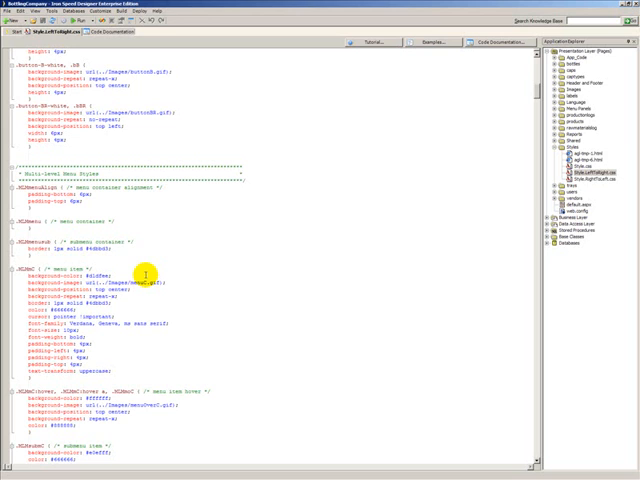
mouse_move(258, 184)
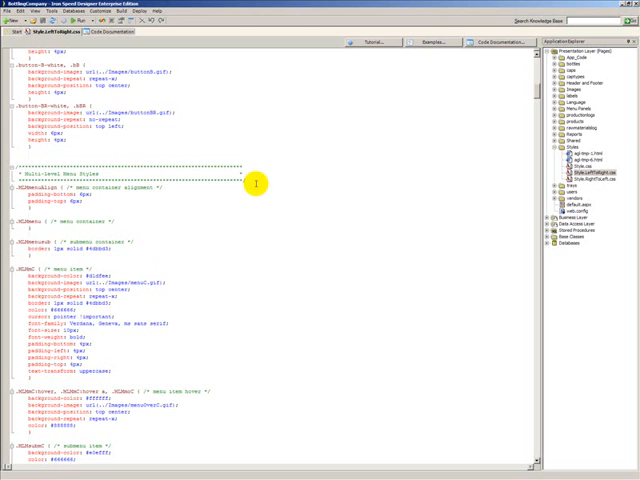
mouse_move(157, 207)
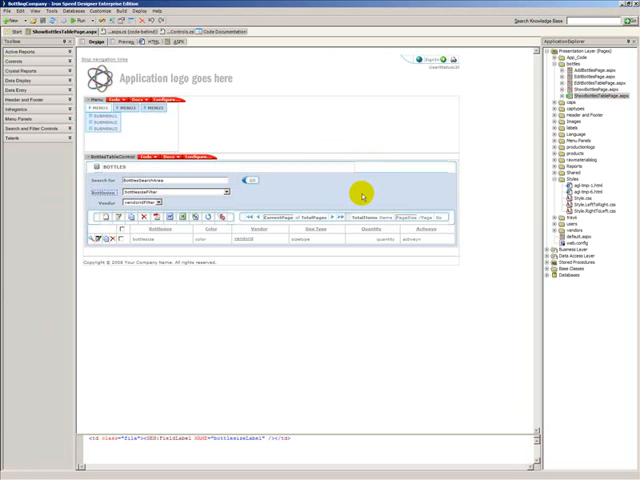
mouse_move(321, 147)
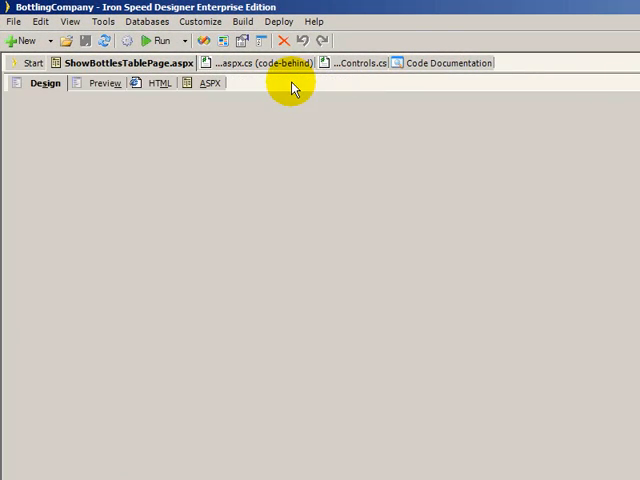
left_click(162, 83)
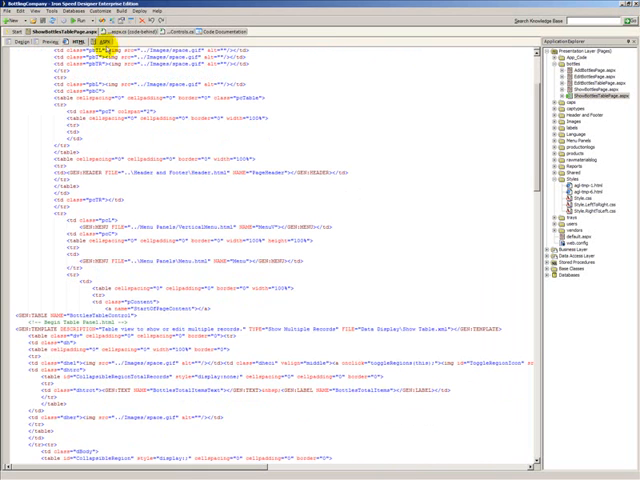
mouse_move(221, 204)
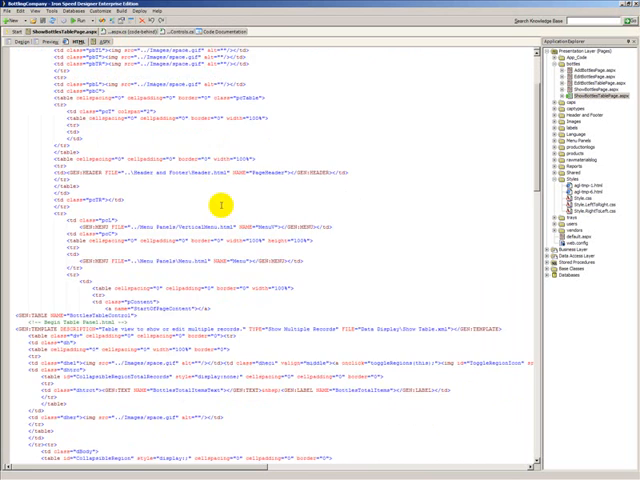
scroll("up", 3)
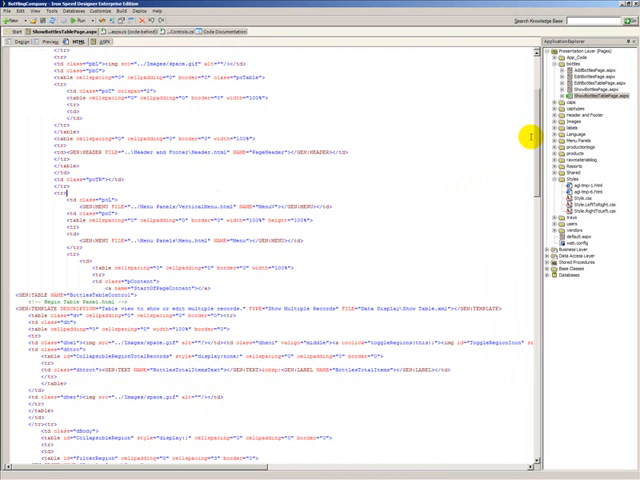
scroll("up", 3)
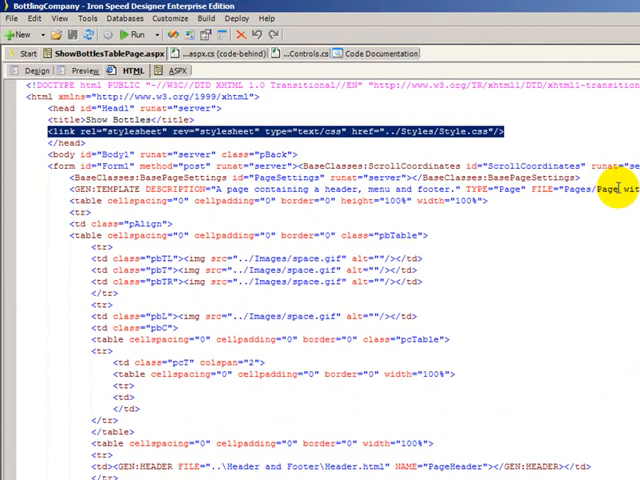
mouse_move(605, 167)
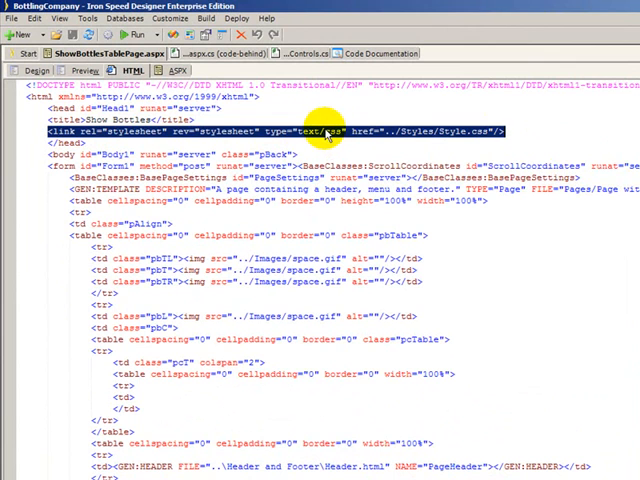
mouse_move(395, 135)
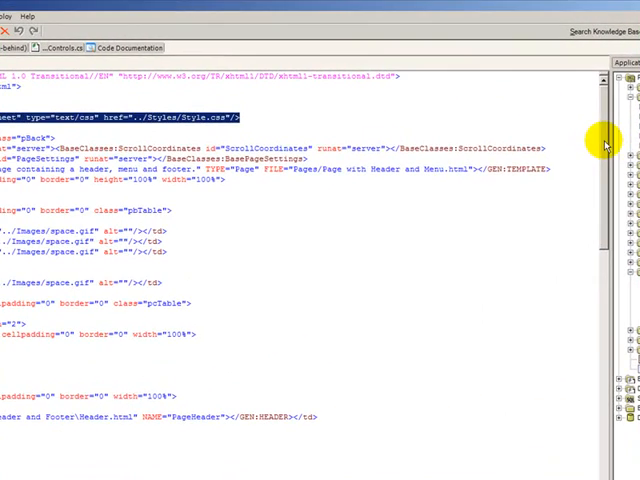
Scroll down through the page's HTML tab markup.
scroll("down", 3)
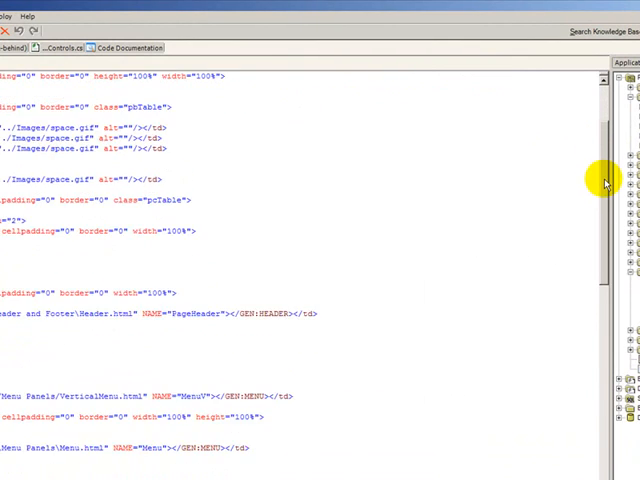
scroll("down", 3)
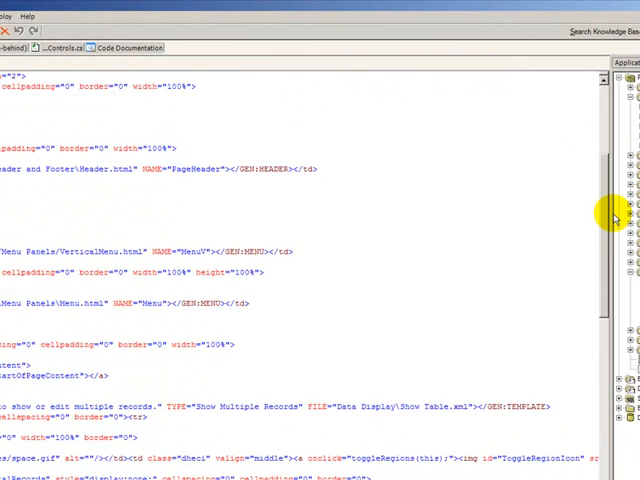
scroll("down", 3)
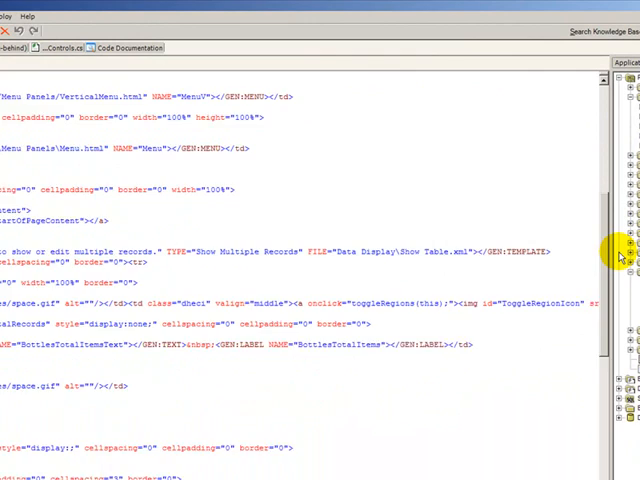
scroll("down", 3)
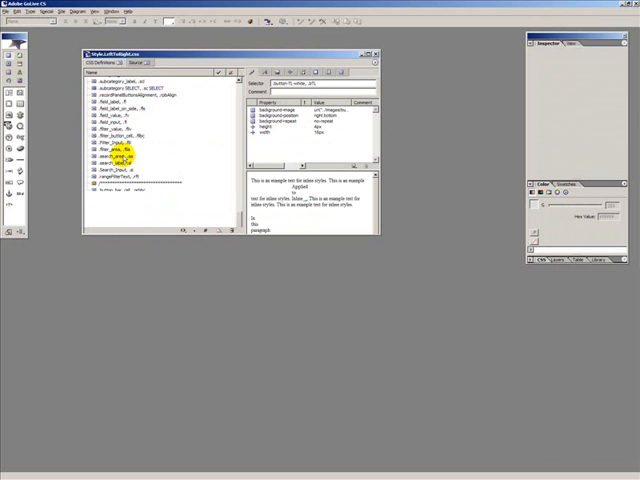
Inspect the filter_area rule in GoLive CS, then switch back to the Show Bottles markup.
left_click(118, 148)
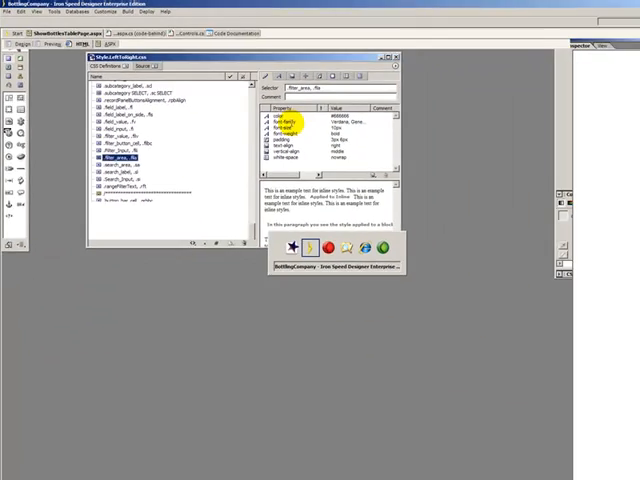
left_click(82, 43)
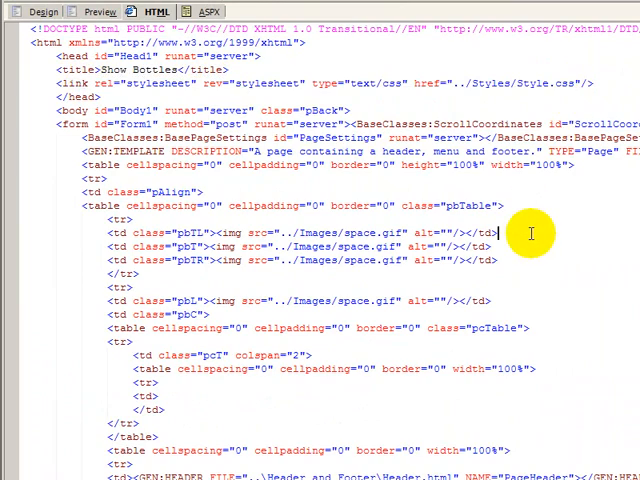
scroll("down", 3)
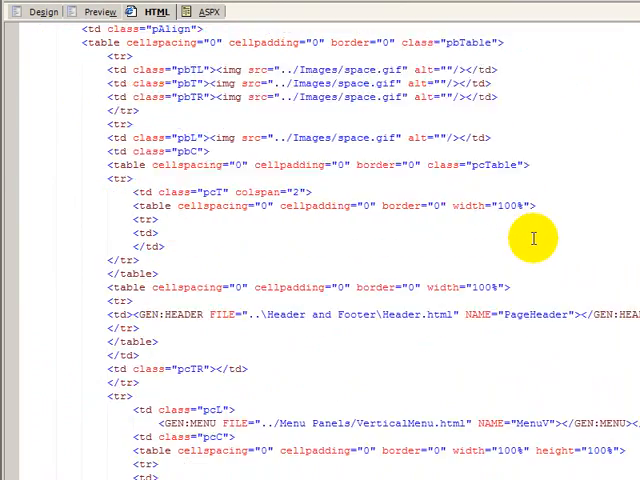
scroll("down", 3)
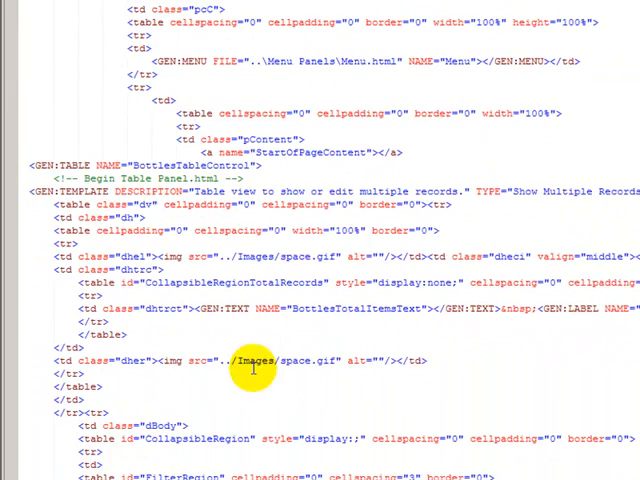
scroll("down", 3)
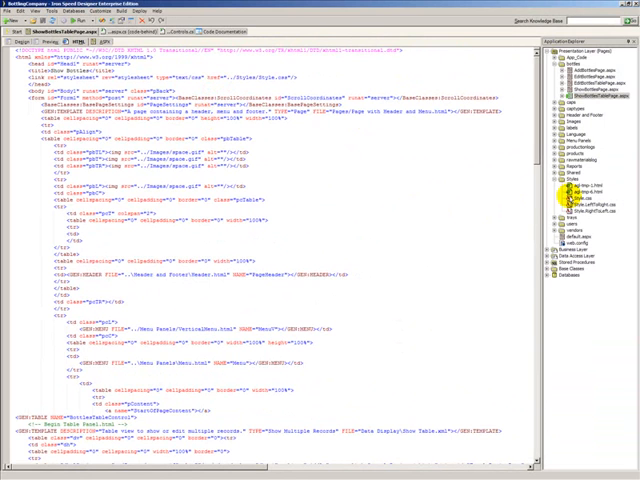
Open Style.LeftToRight.css in Iron Speed Designer's editor and scroll through its rules.
left_click(573, 200)
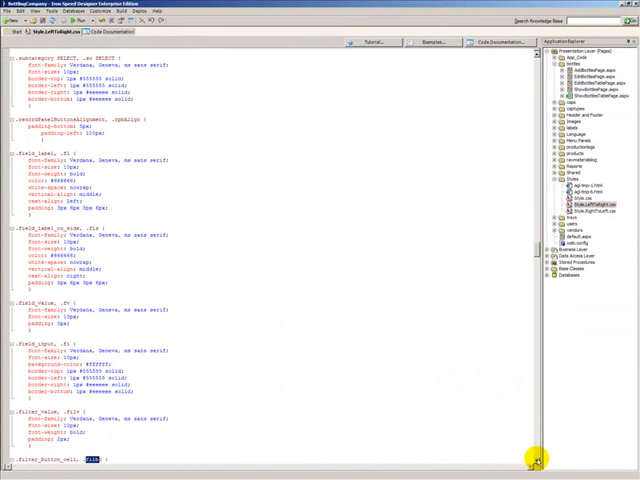
scroll("down", 3)
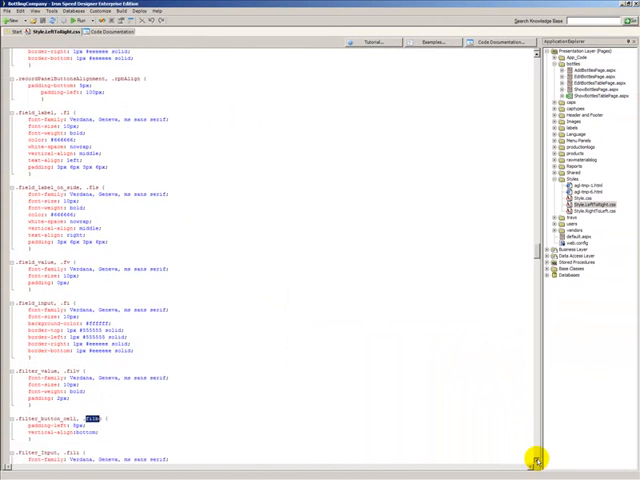
scroll("up", 3)
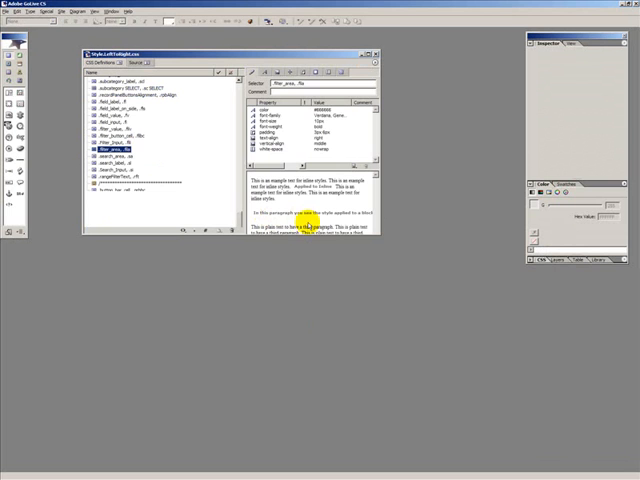
mouse_move(245, 225)
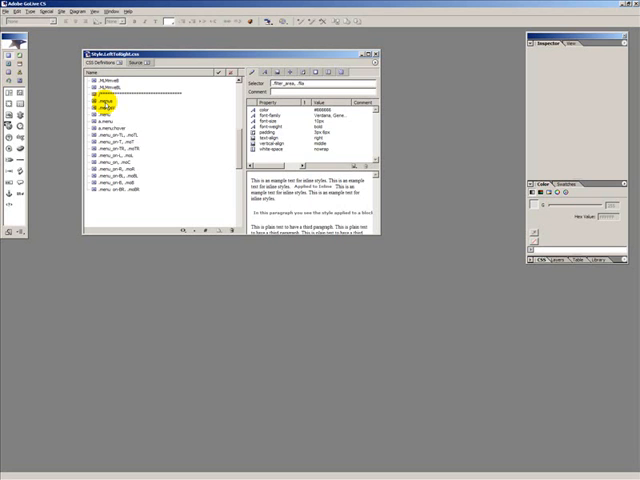
Show the a.menu:hover rule's properties and inspect its color value.
left_click(103, 102)
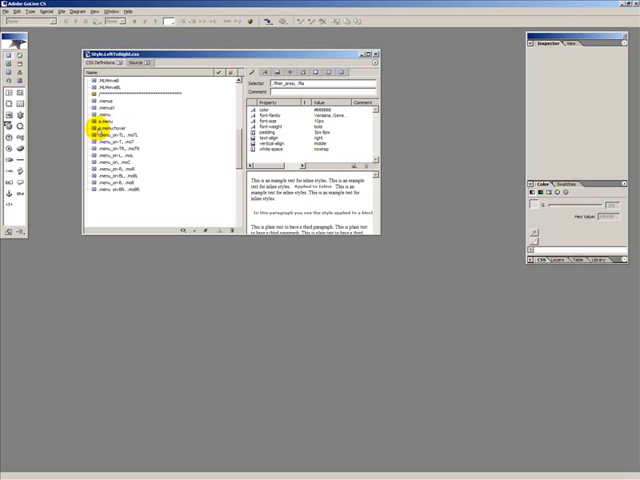
left_click(103, 121)
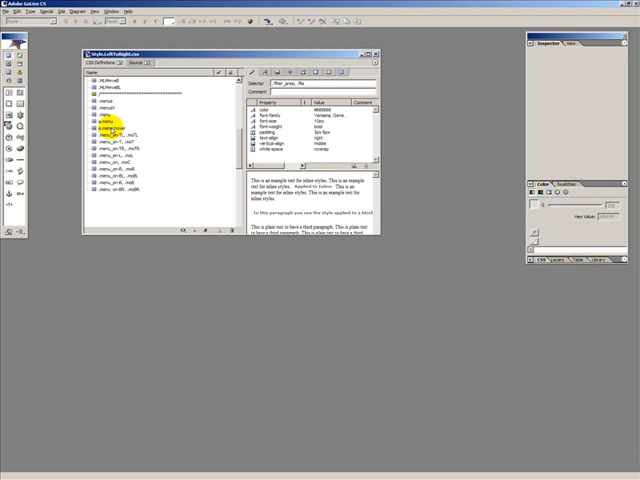
left_click(108, 128)
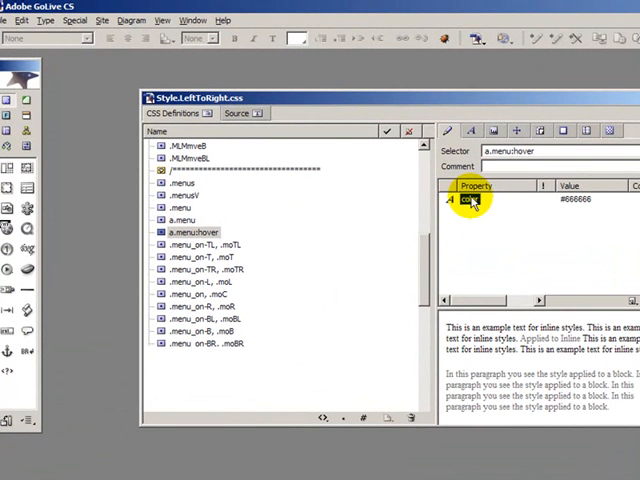
left_click(575, 198)
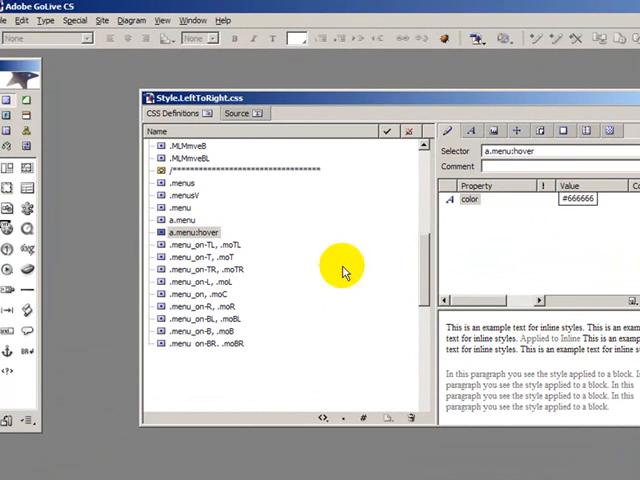
Inspect the menu_on rules, including .menu_on-TR, .moTR and .menu_on-L, .moL.
left_click(198, 269)
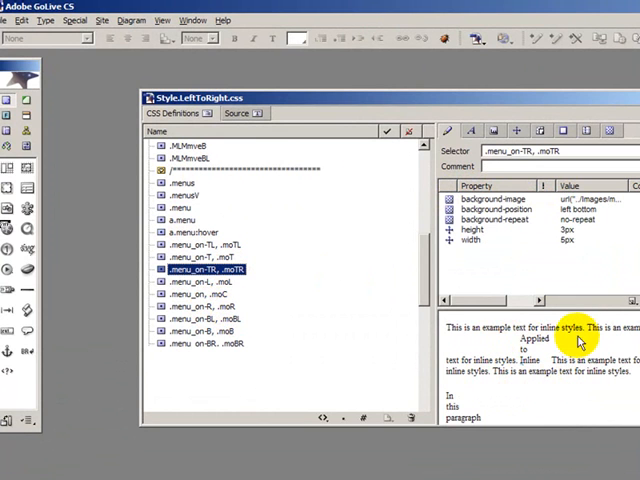
left_click(195, 294)
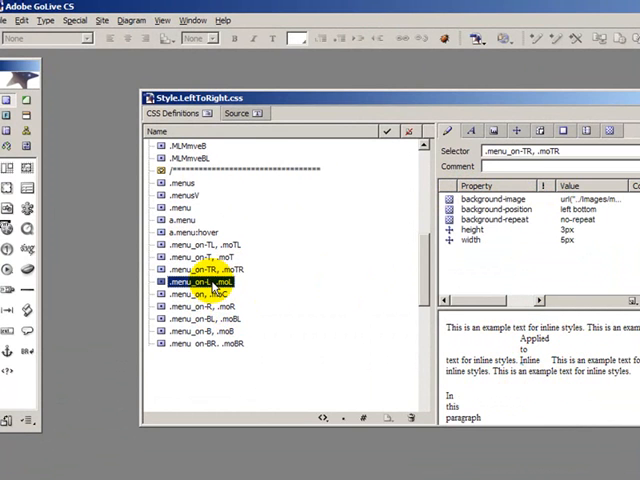
left_click(185, 282)
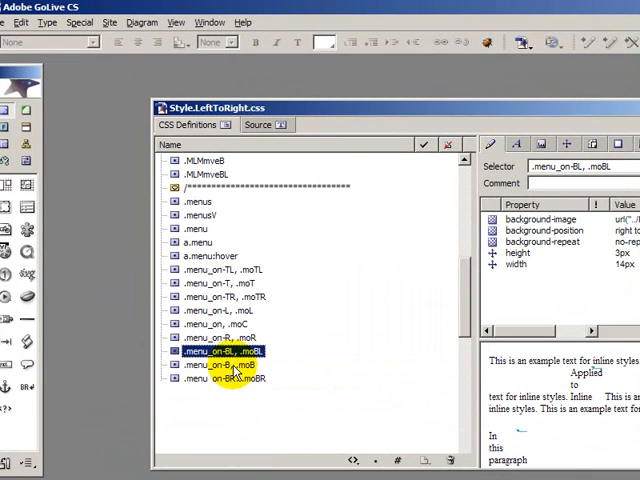
left_click(225, 377)
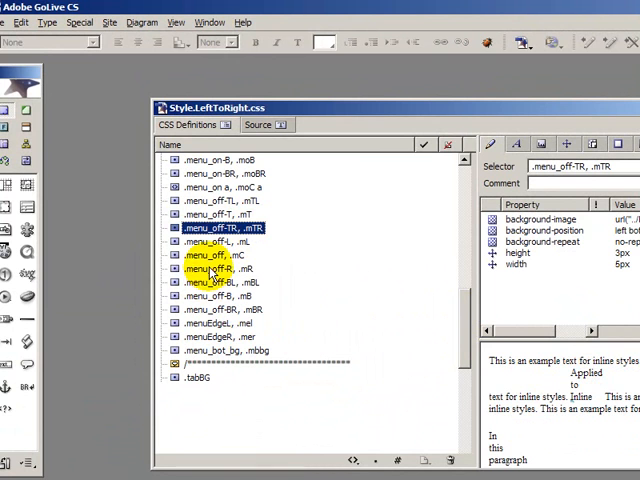
Inspect the .menu_off-R and .menu_off-BL rules and their background-position property.
left_click(218, 268)
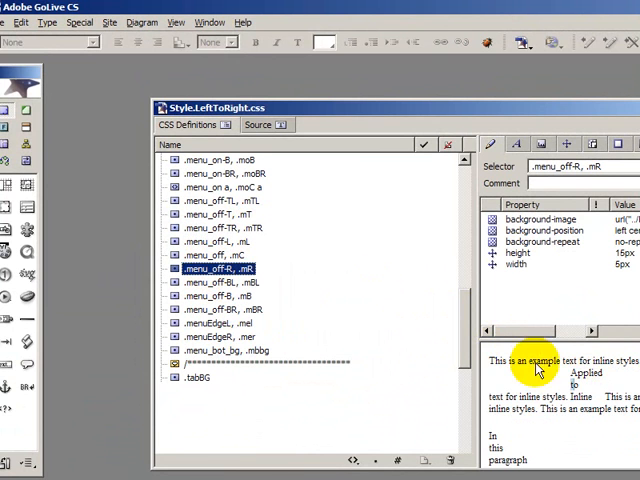
mouse_move(603, 380)
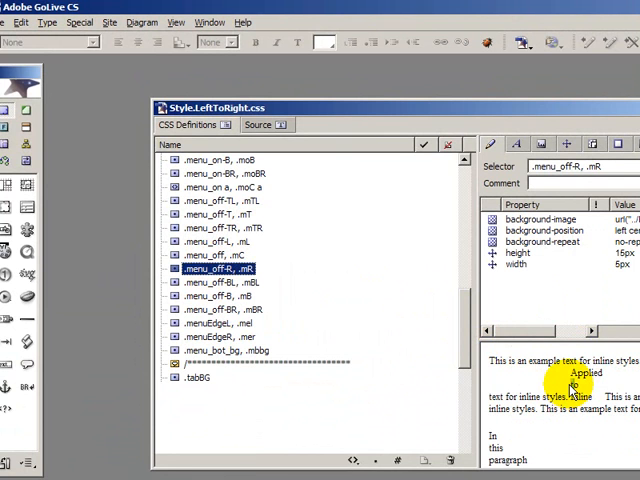
left_click(210, 295)
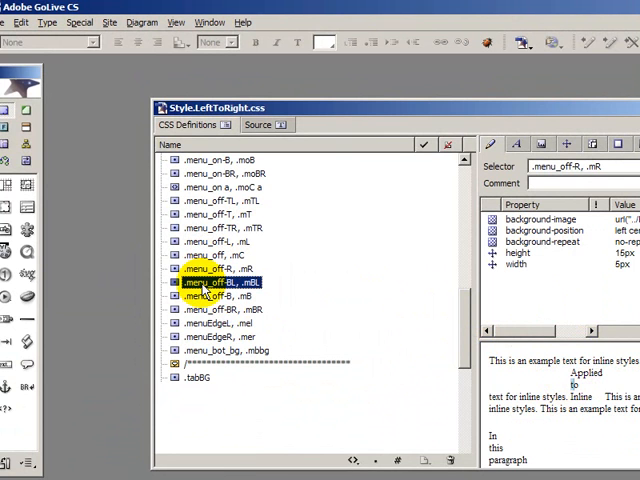
left_click(215, 282)
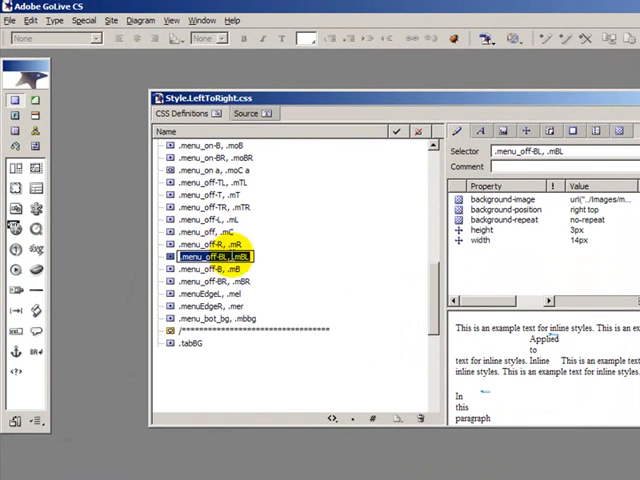
left_click(508, 208)
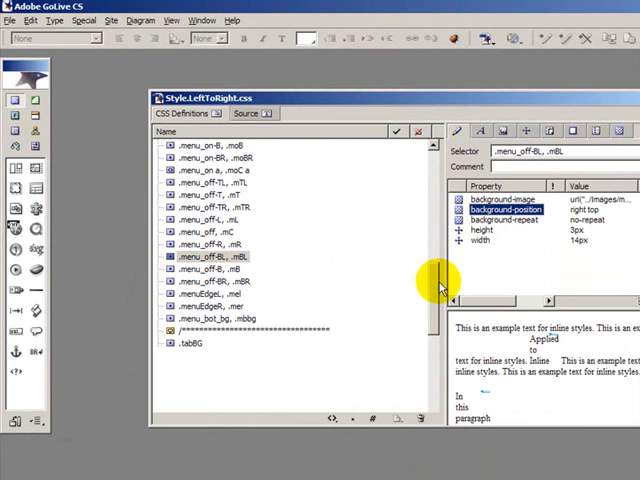
scroll("up", 3)
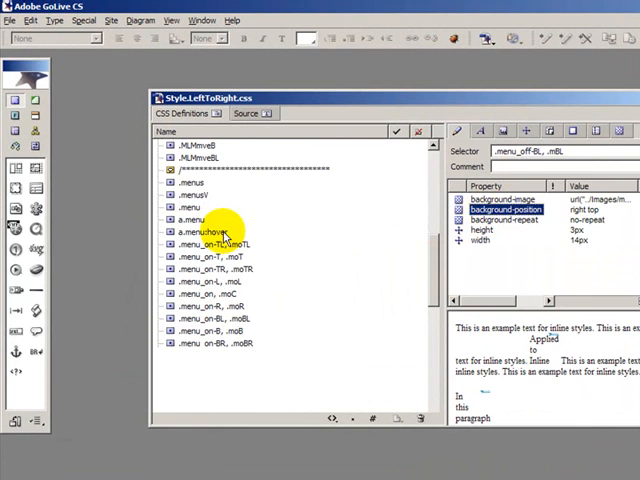
Set the a.menu:hover rule's text color to light blue from the Color swatch popup.
left_click(200, 231)
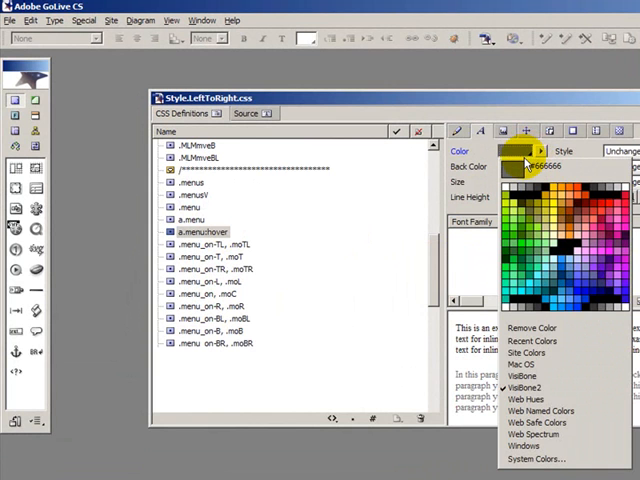
left_click(570, 305)
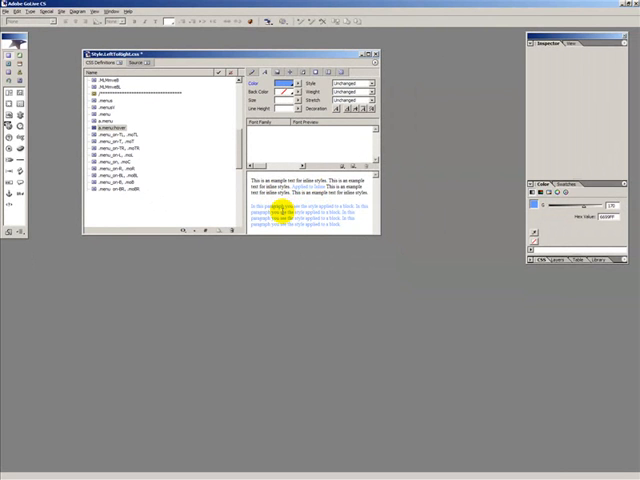
left_click(370, 52)
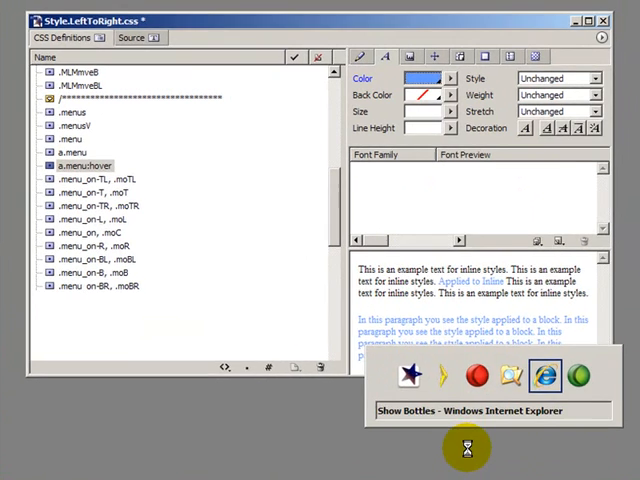
Bring the Show Bottles page forward in Internet Explorer and open the Products page.
left_click(515, 376)
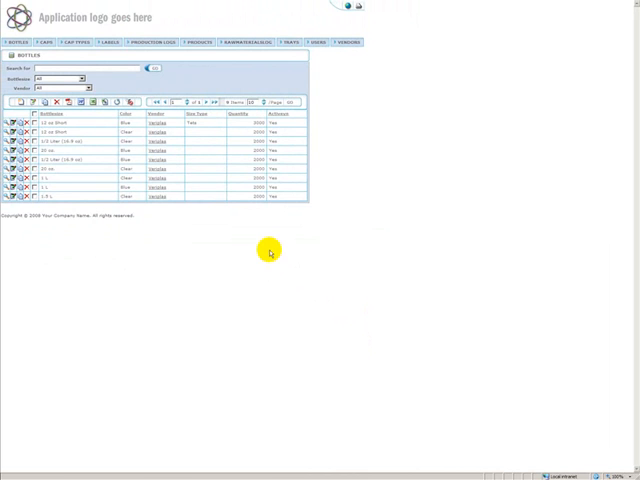
mouse_move(262, 237)
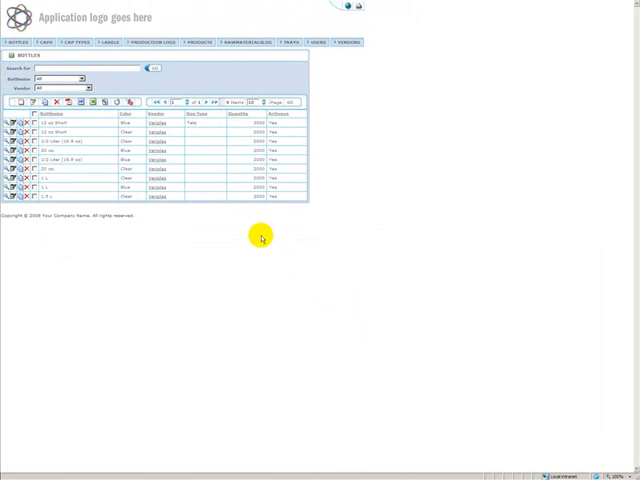
mouse_move(200, 88)
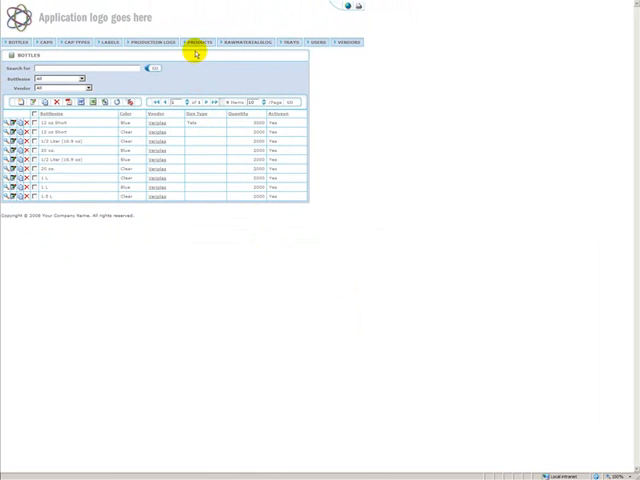
left_click(197, 42)
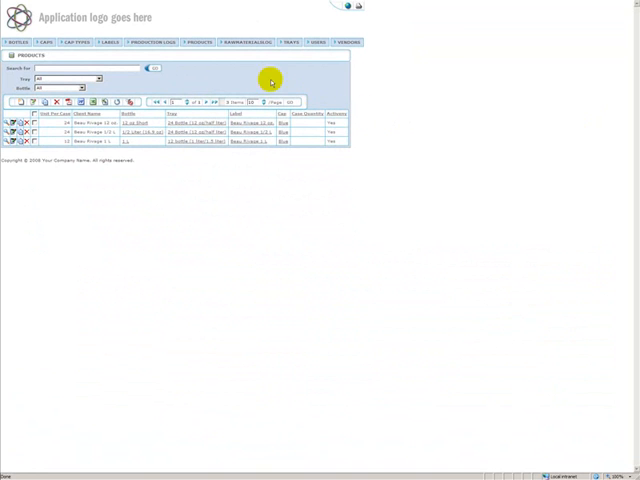
left_click(203, 42)
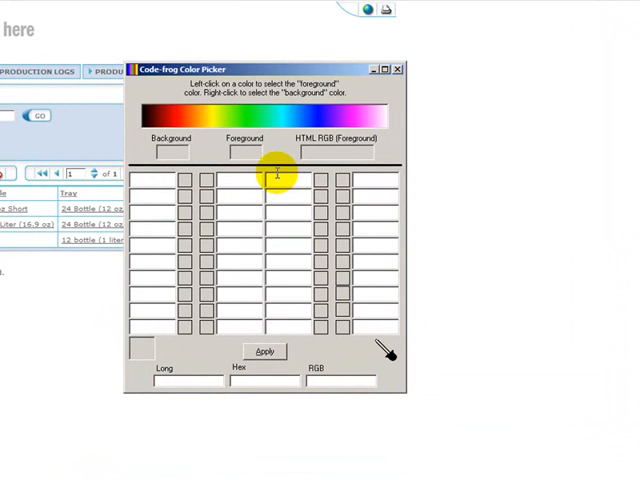
mouse_move(133, 135)
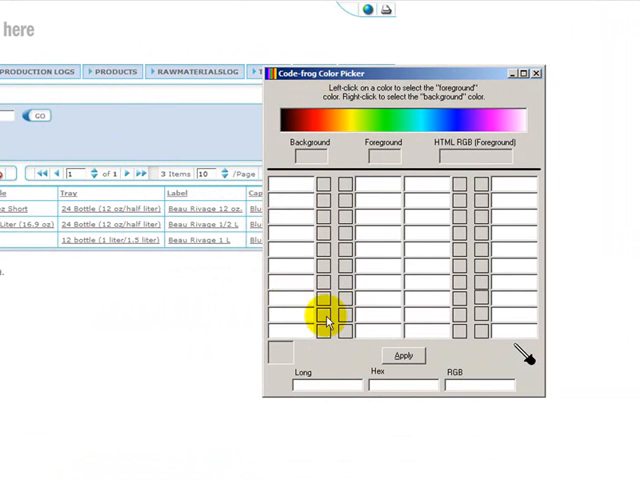
mouse_move(510, 330)
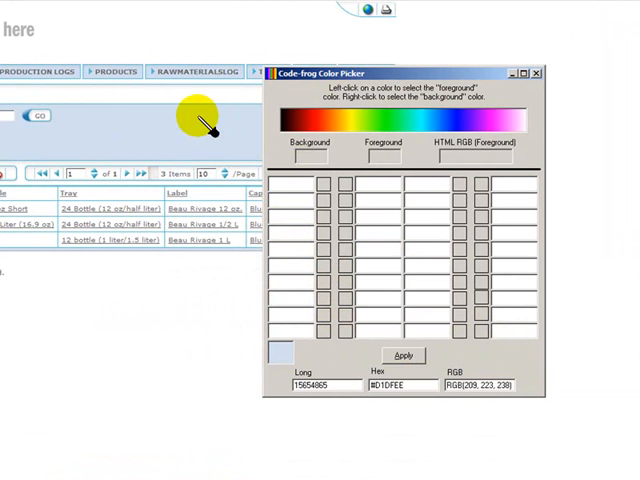
mouse_move(215, 280)
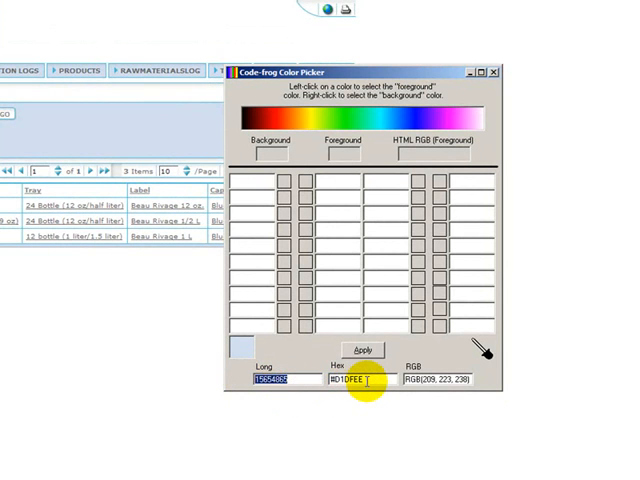
Sample the page's light blue background and select the resulting #D1DFEE hex value.
left_click(430, 380)
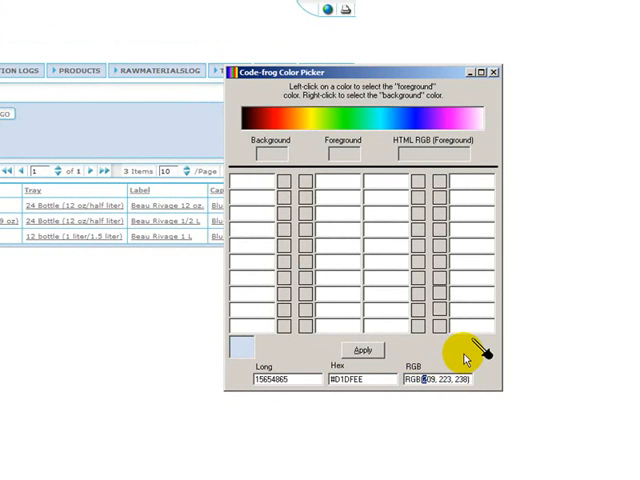
mouse_move(140, 157)
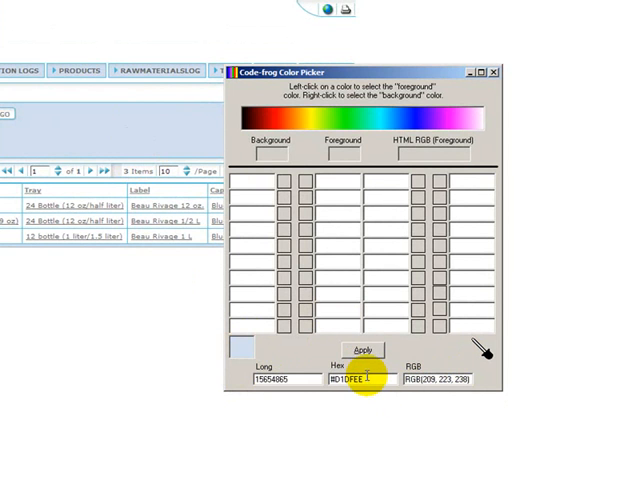
triple_click(353, 380)
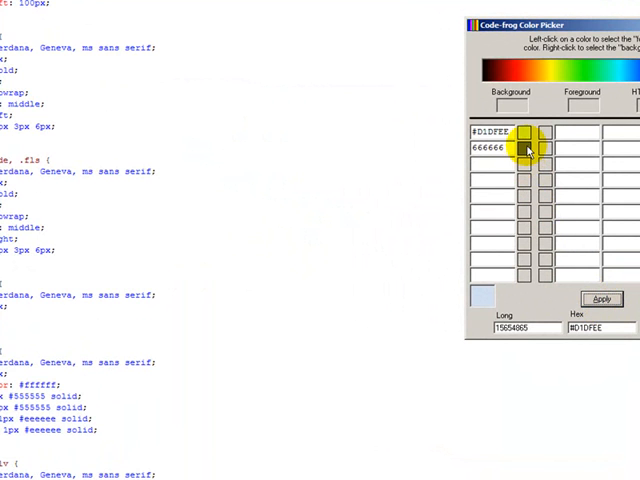
mouse_move(135, 450)
type("eeeeee")
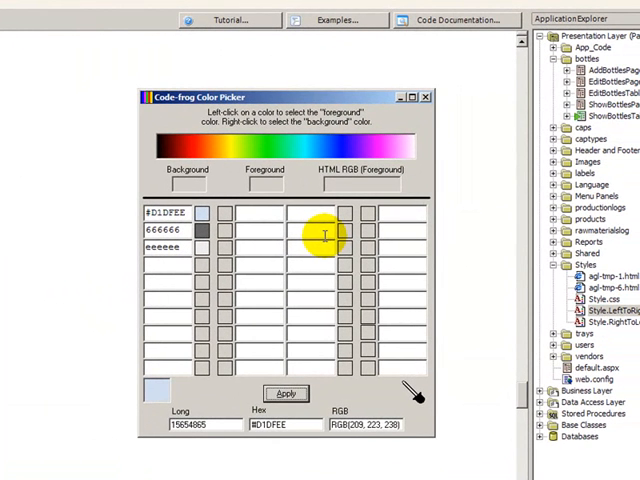
mouse_move(390, 102)
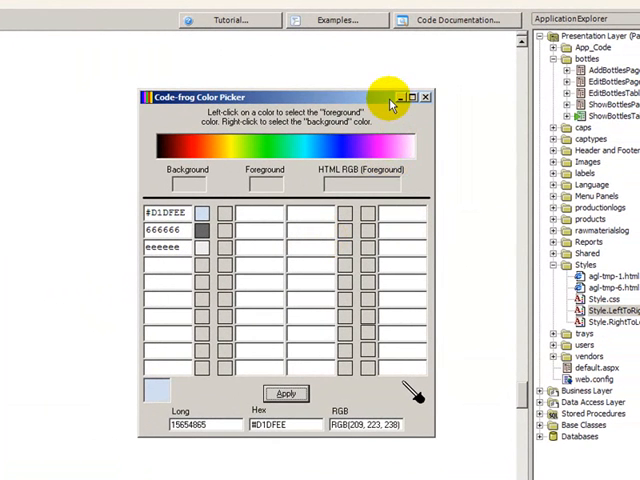
mouse_move(370, 142)
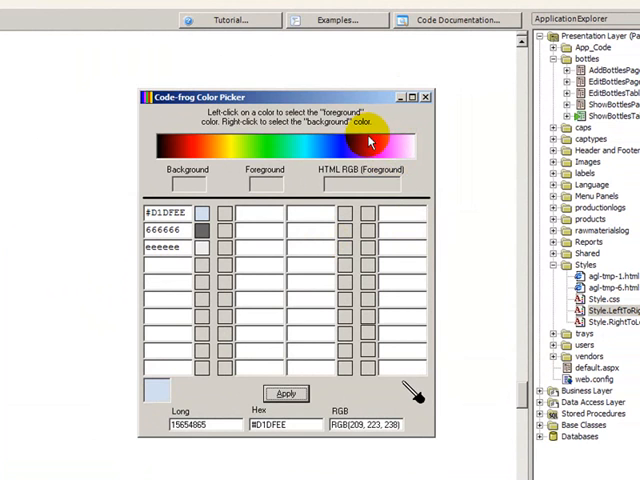
mouse_move(410, 95)
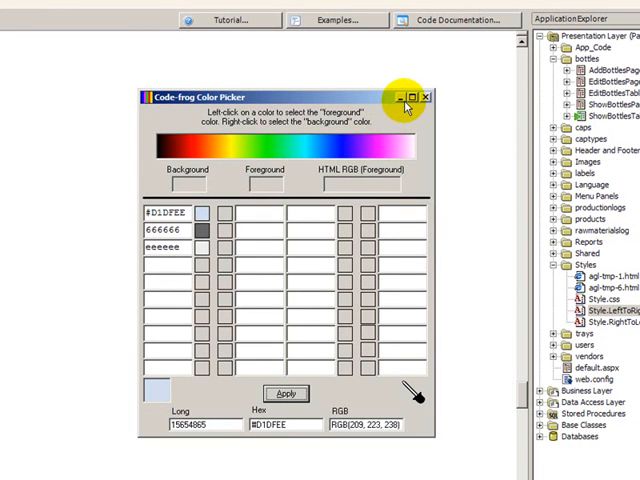
mouse_move(412, 96)
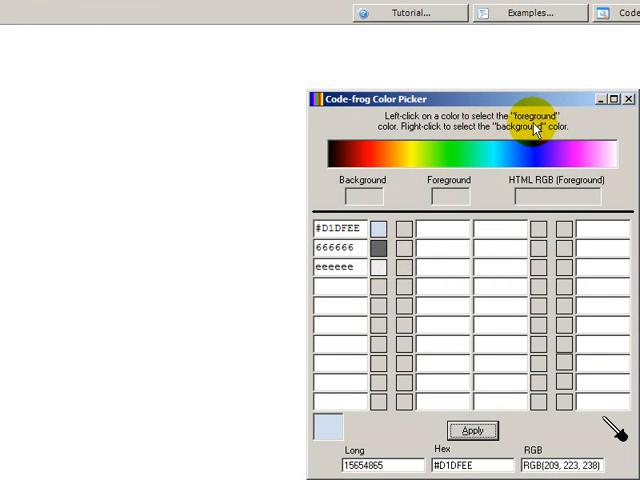
mouse_move(124, 209)
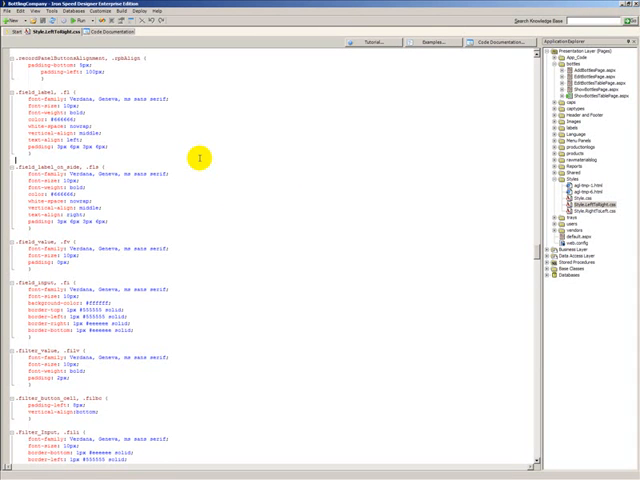
mouse_move(391, 293)
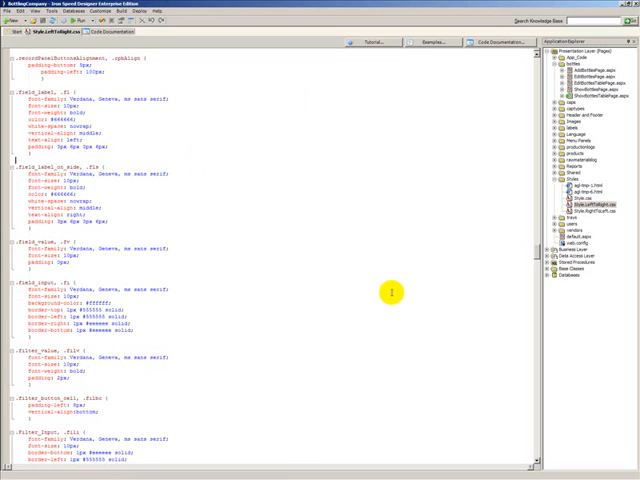
mouse_move(300, 375)
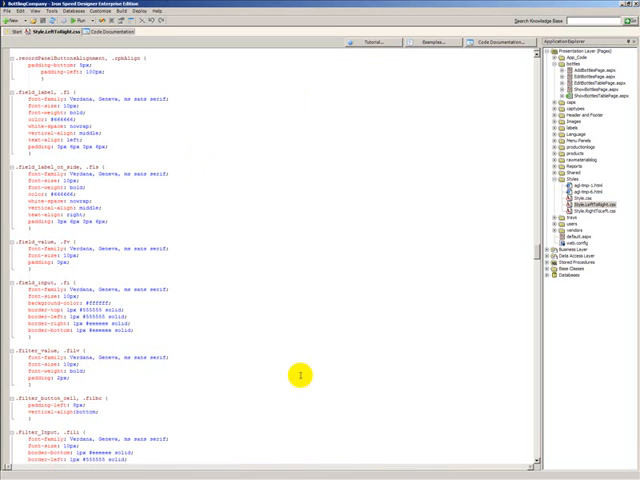